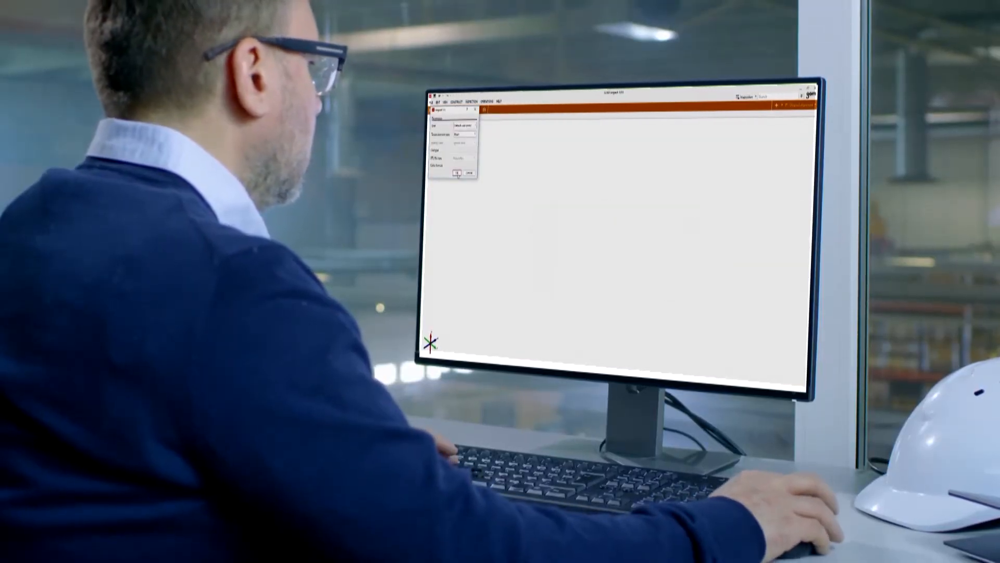
# Step: Bring up the Clamping Frame folder with Klemmrahmen_GOM_CAD.stp and Volume.stl over the empty project
pyautogui.click(457, 173)
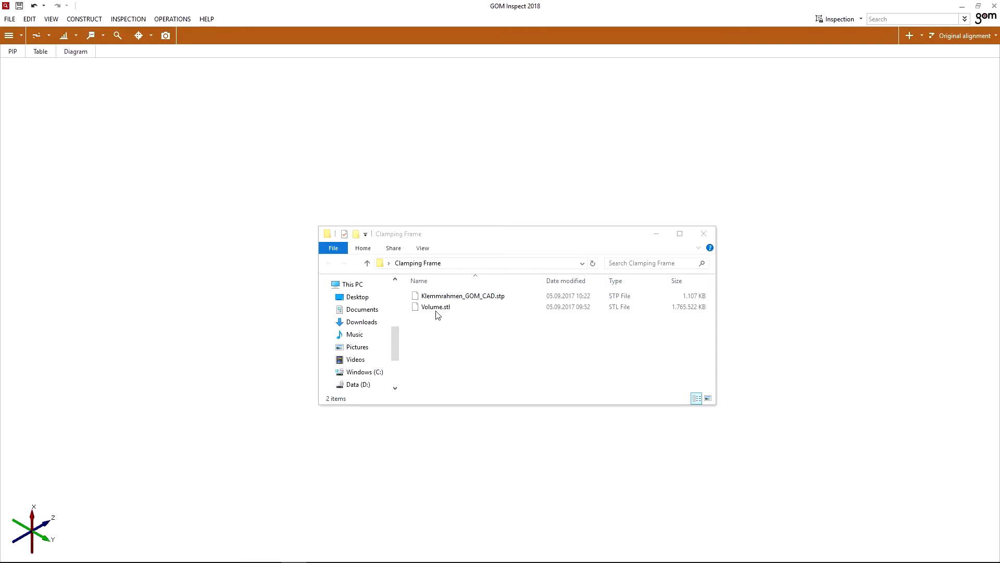
# Step: Import Volume.stl as a Mesh in the default millimetre unit
pyautogui.doubleClick(435, 307)
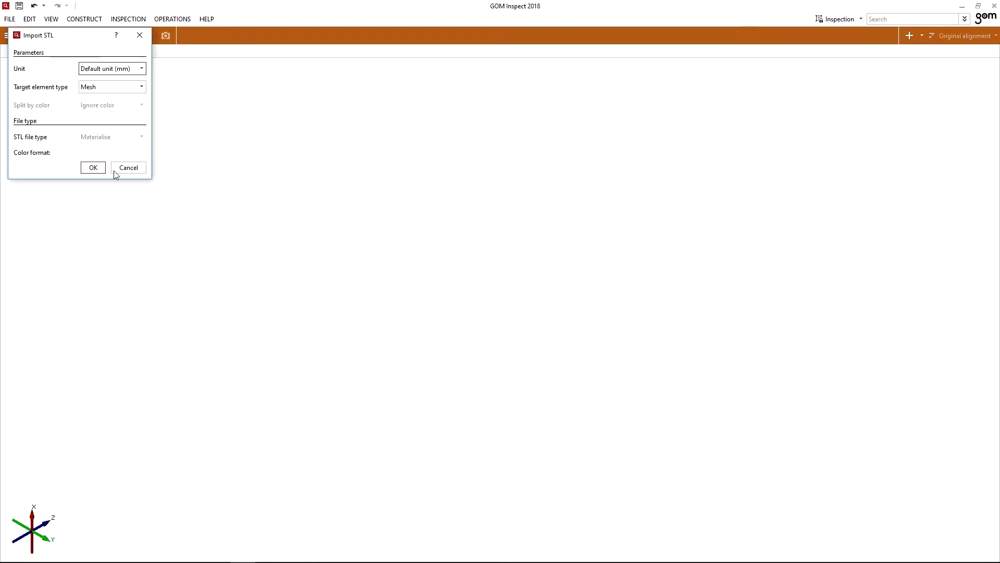
pyautogui.click(92, 167)
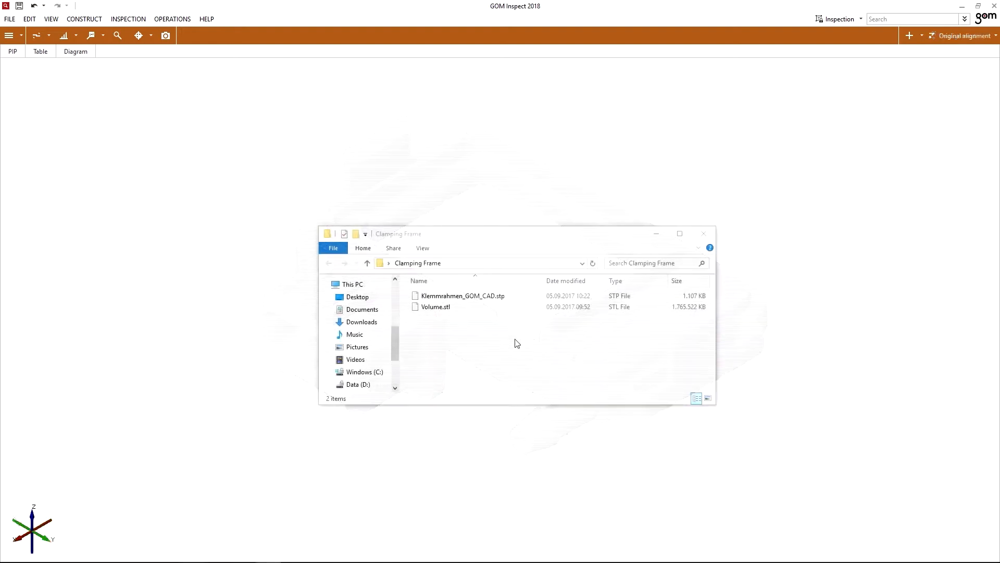
# Step: Import Klemmrahmen_GOM_CAD.stp at medium mesh resolution and show the prealigned frame's flatness check
pyautogui.doubleClick(462, 296)
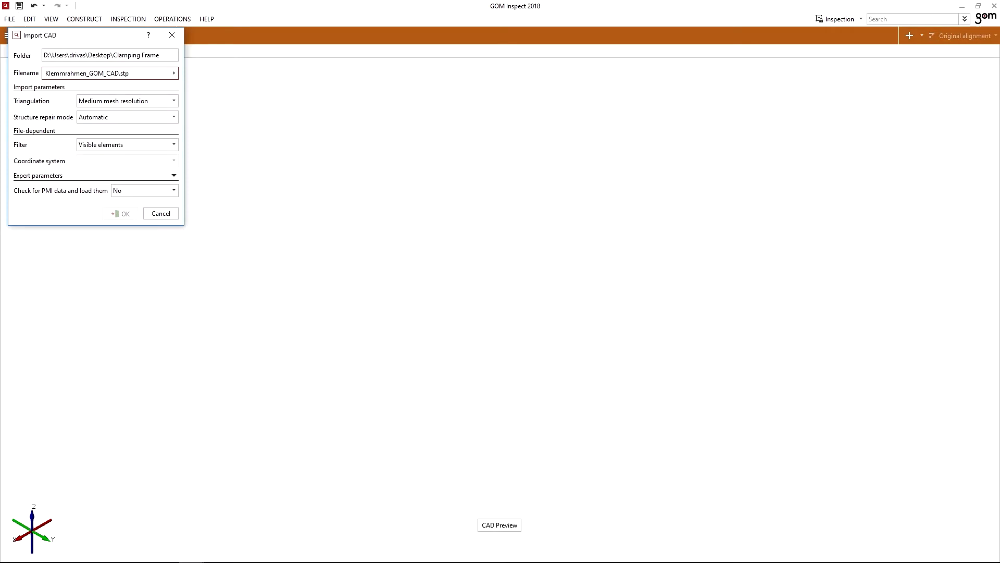
pyautogui.click(125, 213)
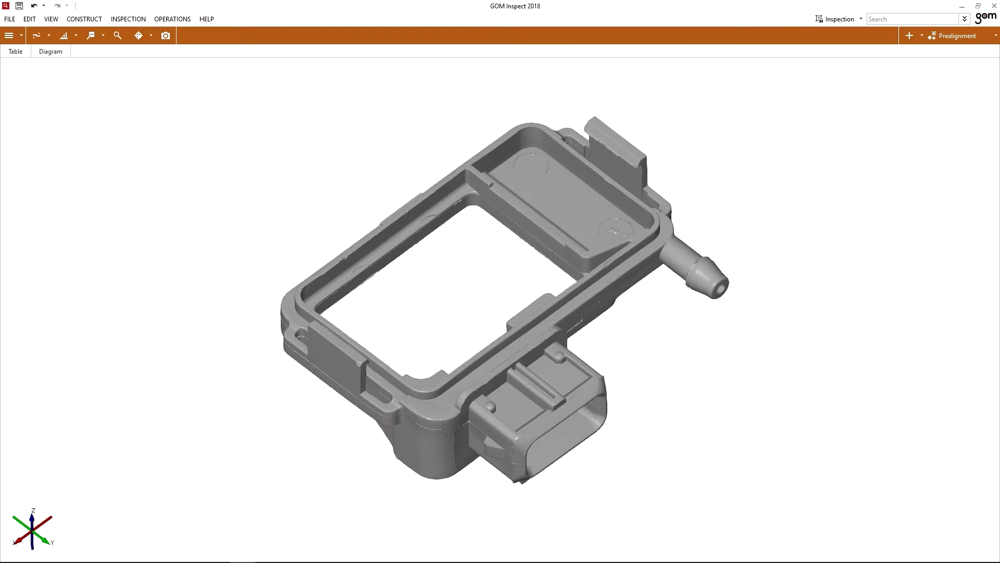
pyautogui.click(128, 19)
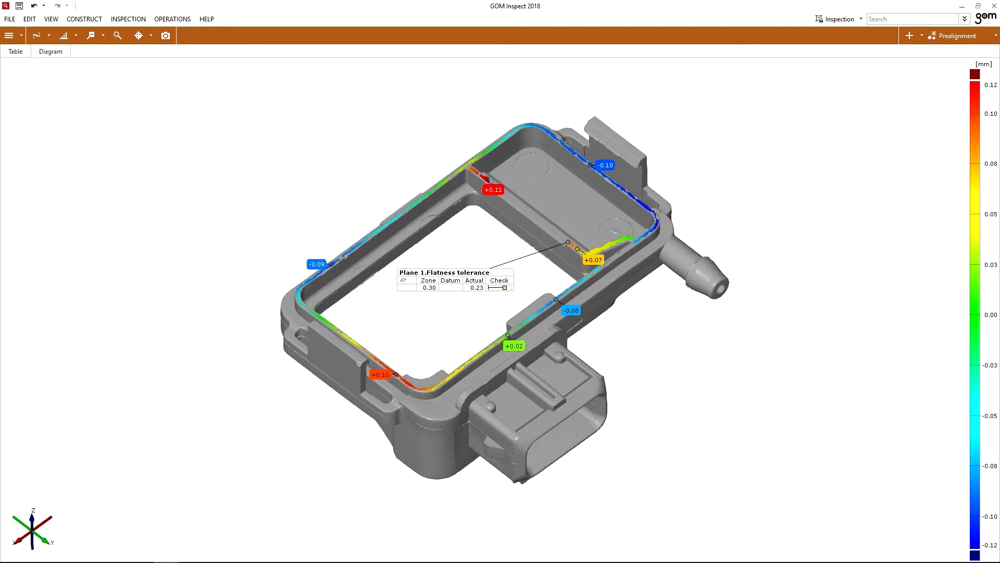
# Step: Scroll through the 28-page report to the internal scan data page
pyautogui.scroll(-3)
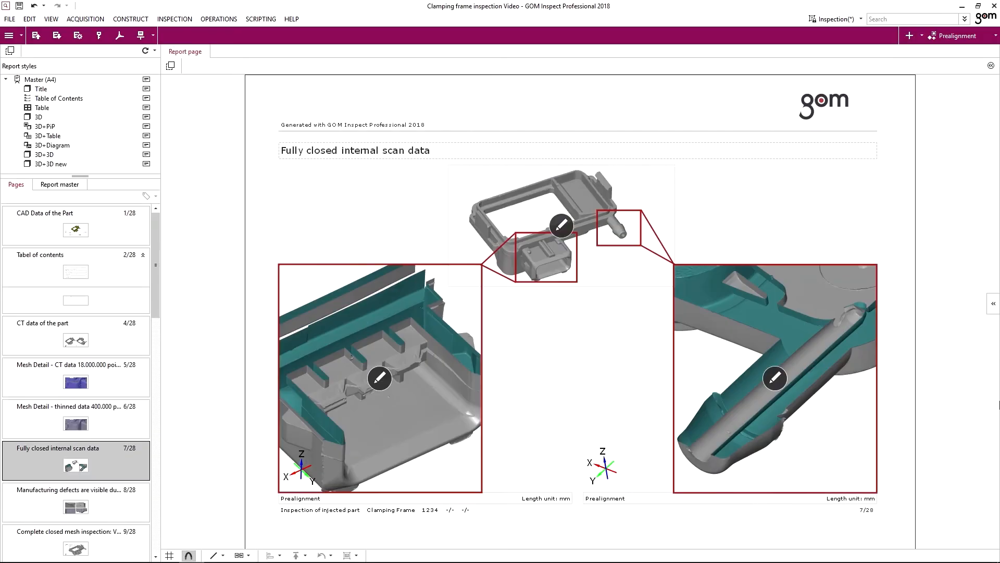
# Step: Export the report from the Surface Comparison page as a PDF and scroll through it
pyautogui.click(75, 502)
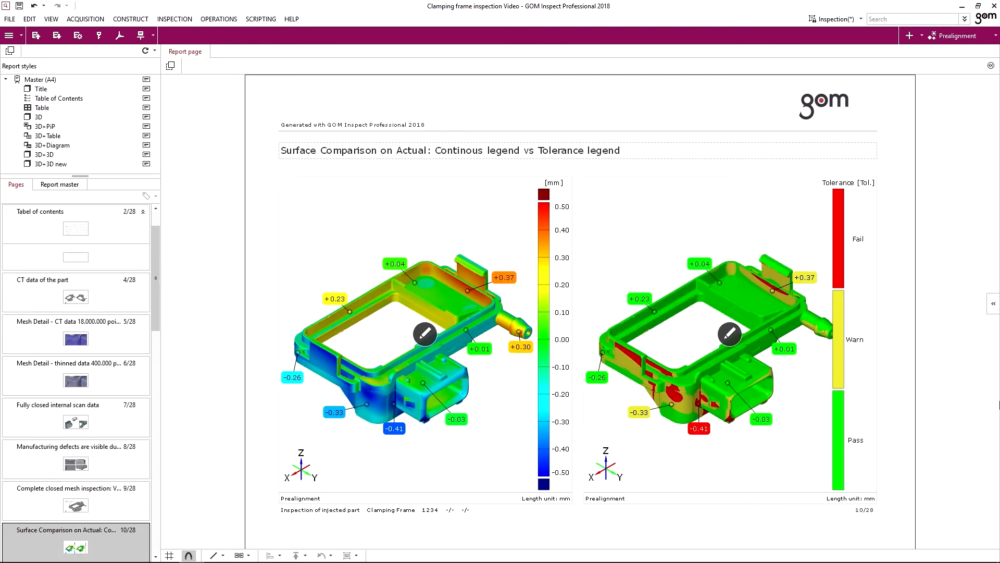
pyautogui.click(75, 539)
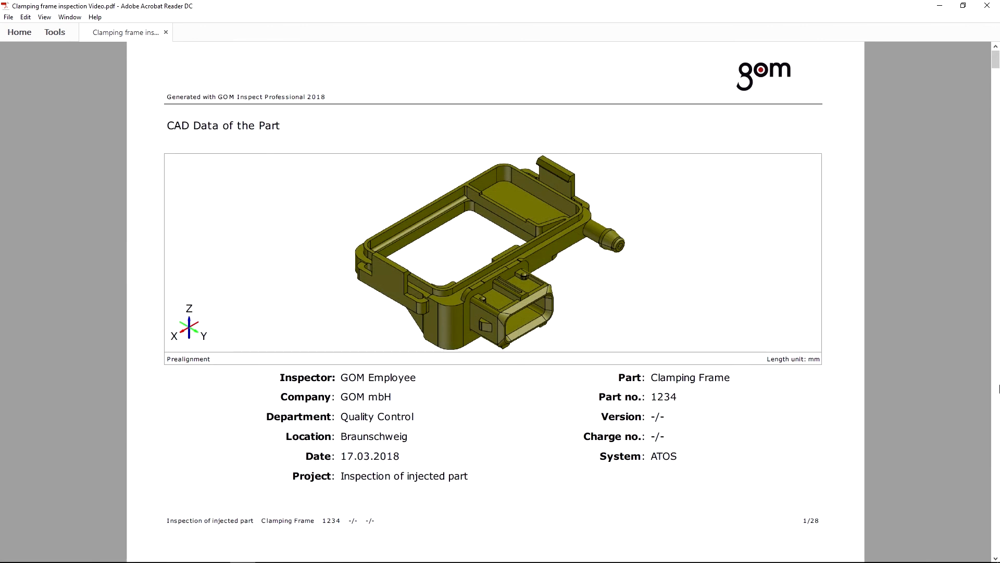
pyautogui.scroll(-3)
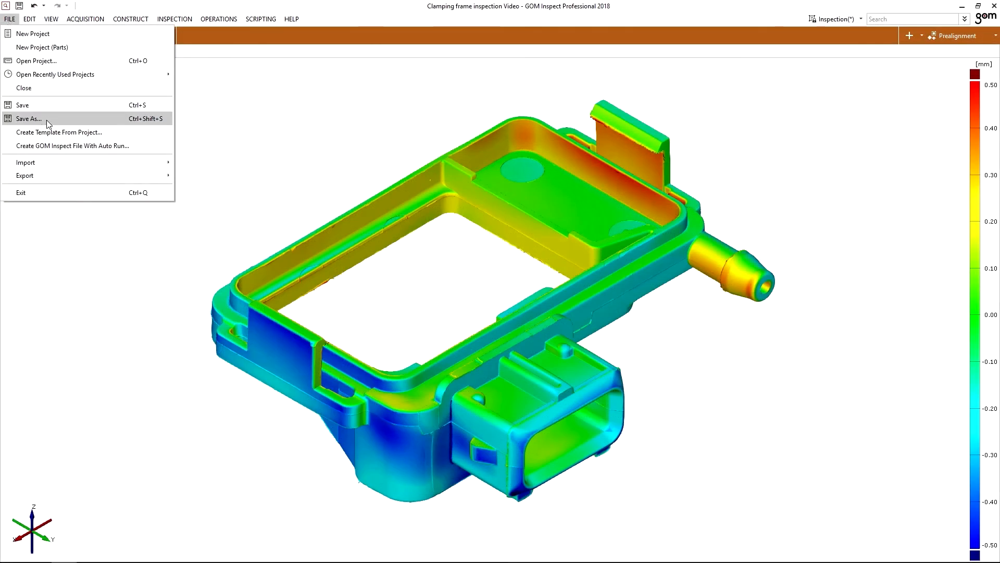
# Step: Create the auto-run file 'Clamping frame inspection Video' in Clamping Frame data
pyautogui.click(71, 145)
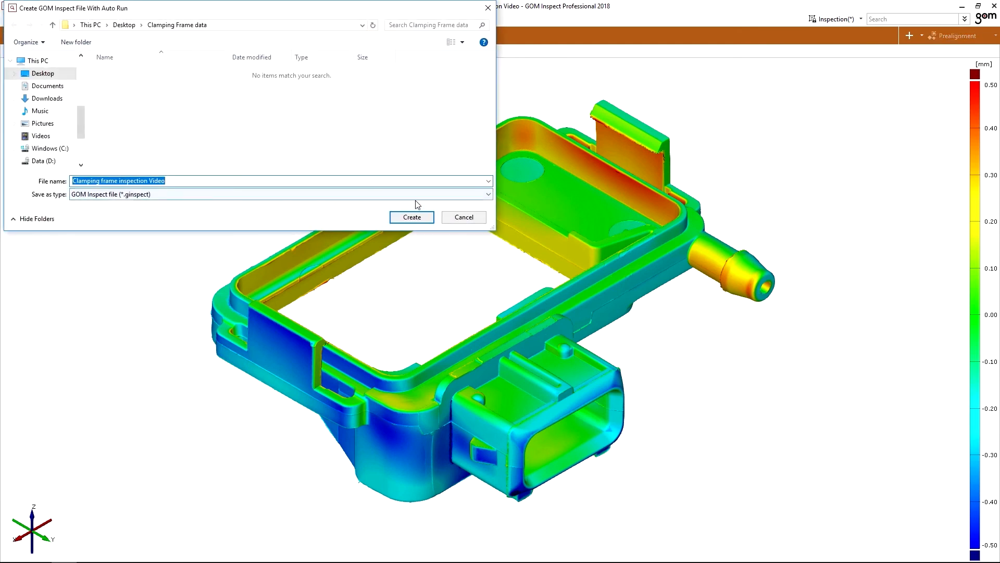
pyautogui.click(412, 216)
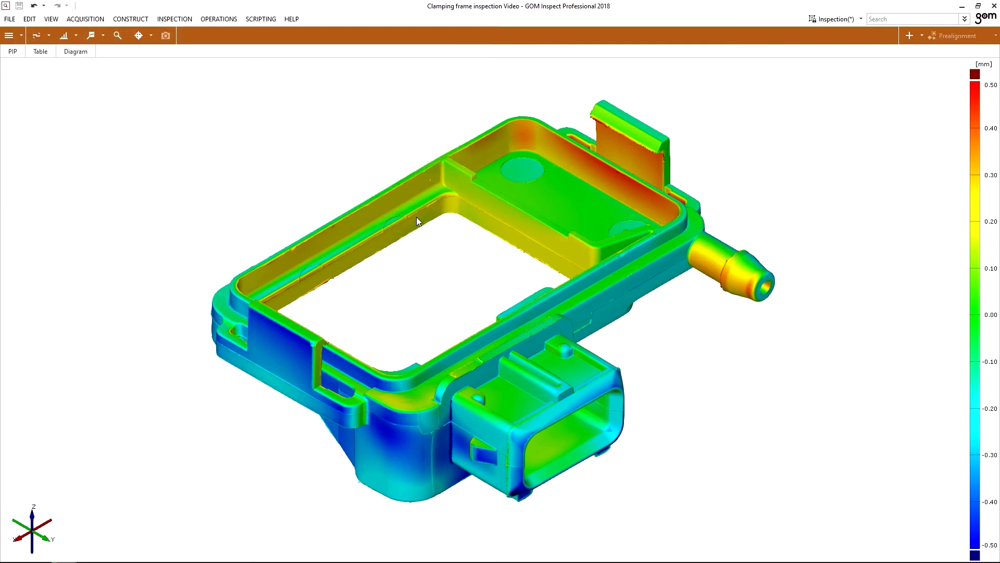